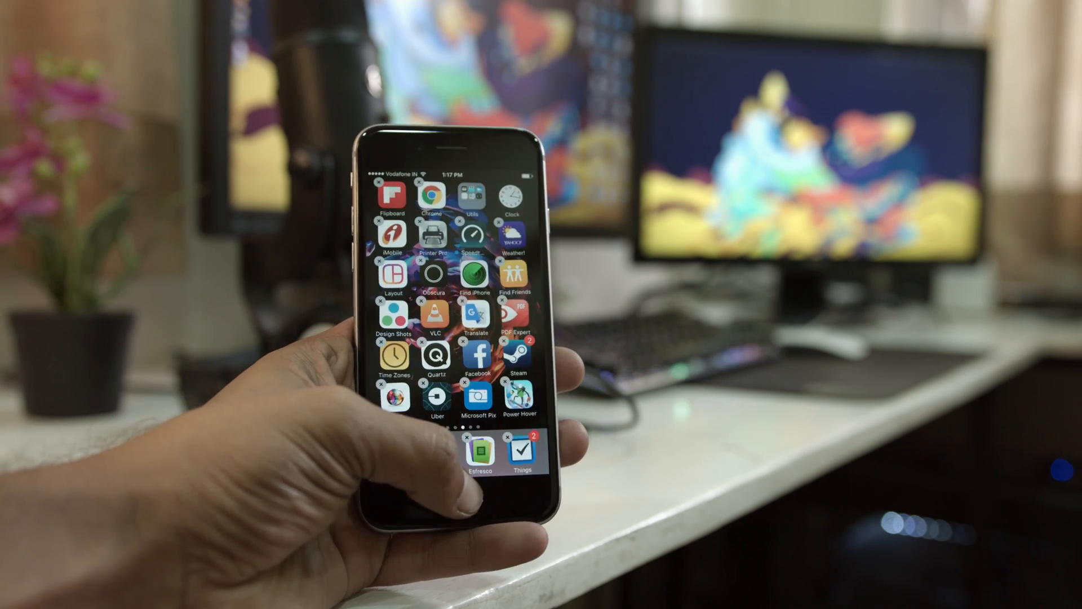
{"action": "scroll", "scroll_direction": "left", "scroll_amount": 3}
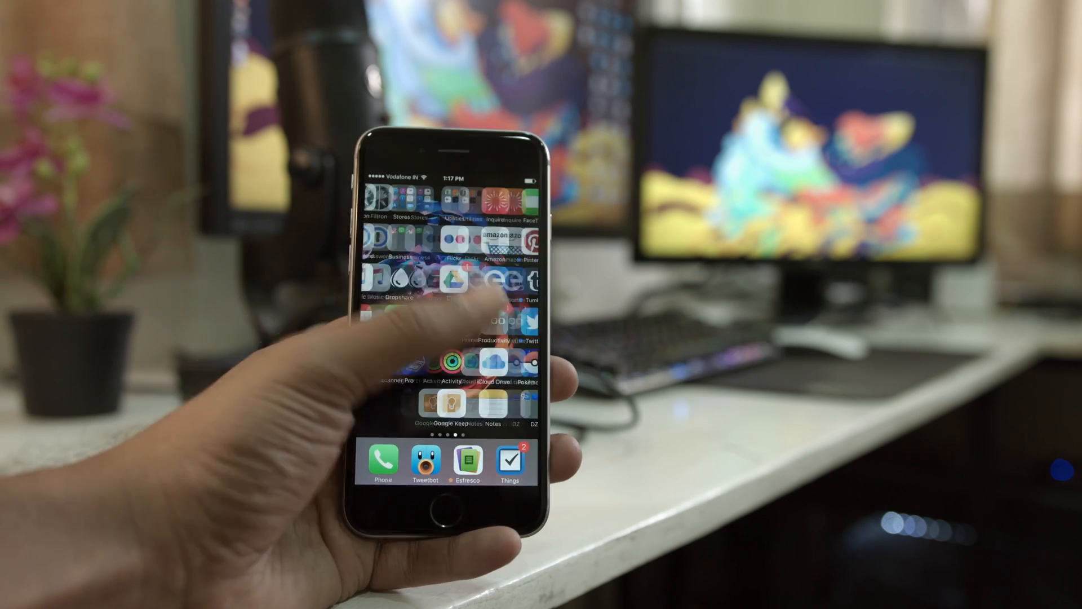